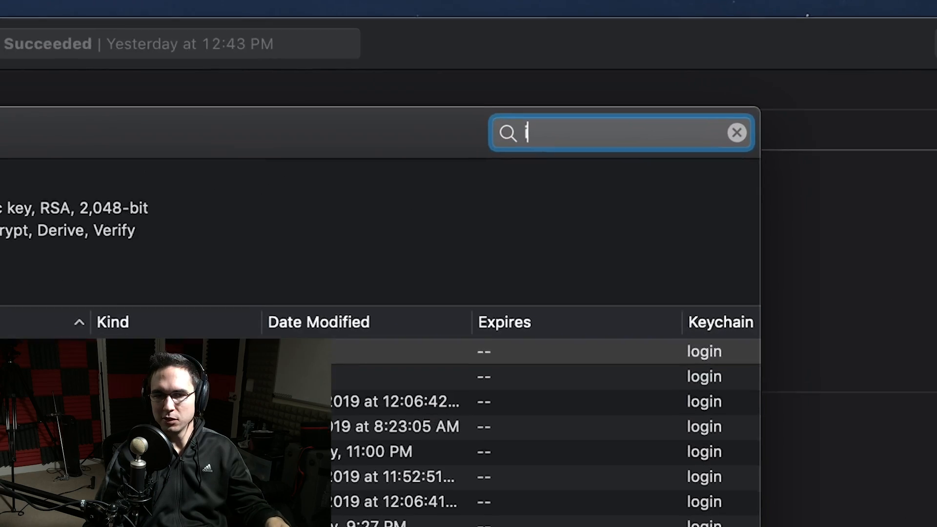
Search the keychain for the iPhone Developer certificate and confirm its deletion
{"action": "type", "text": "phone developer"}
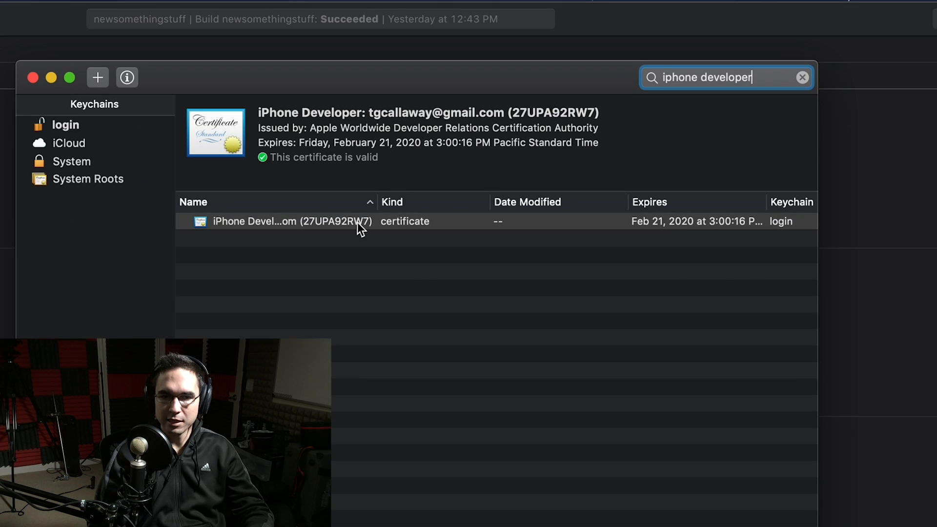
{"action": "right_click", "coordinate": [292, 221]}
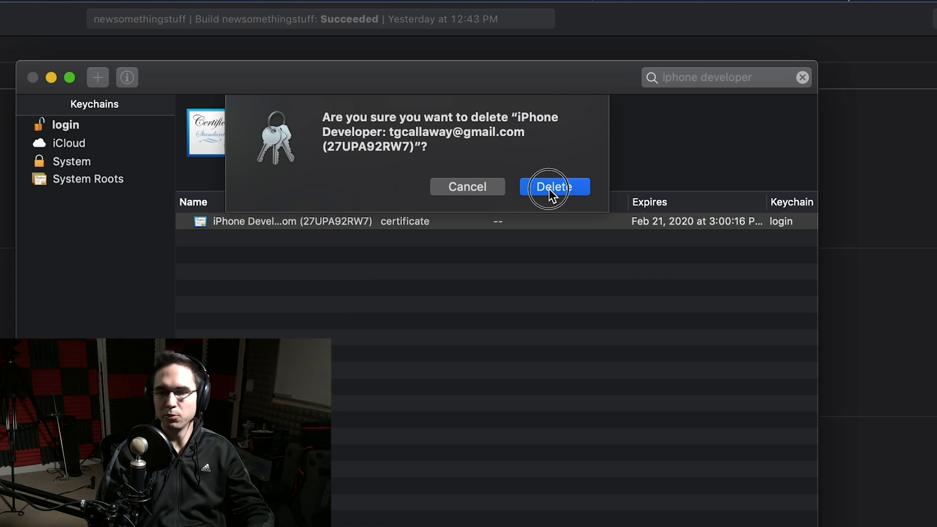
{"action": "left_click", "coordinate": [553, 186]}
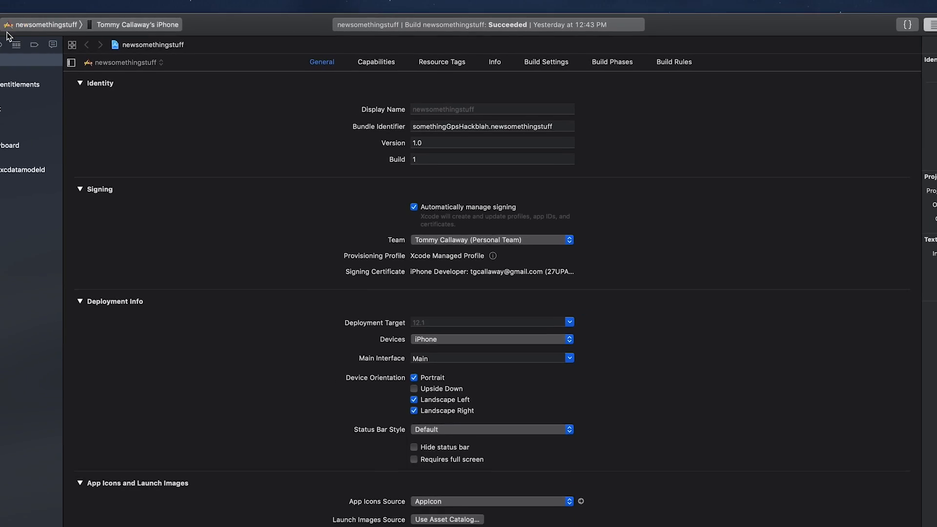
{"action": "left_click", "coordinate": [150, 27]}
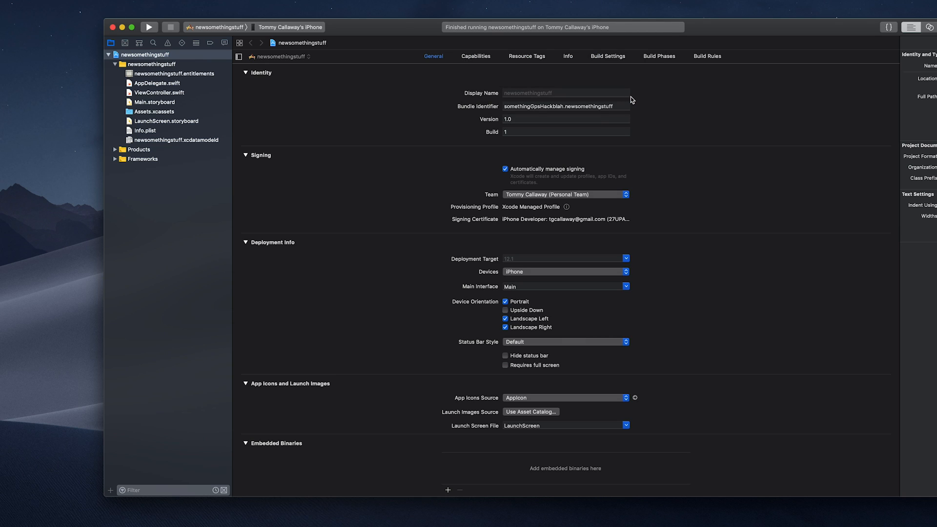
{"action": "left_click", "coordinate": [148, 27]}
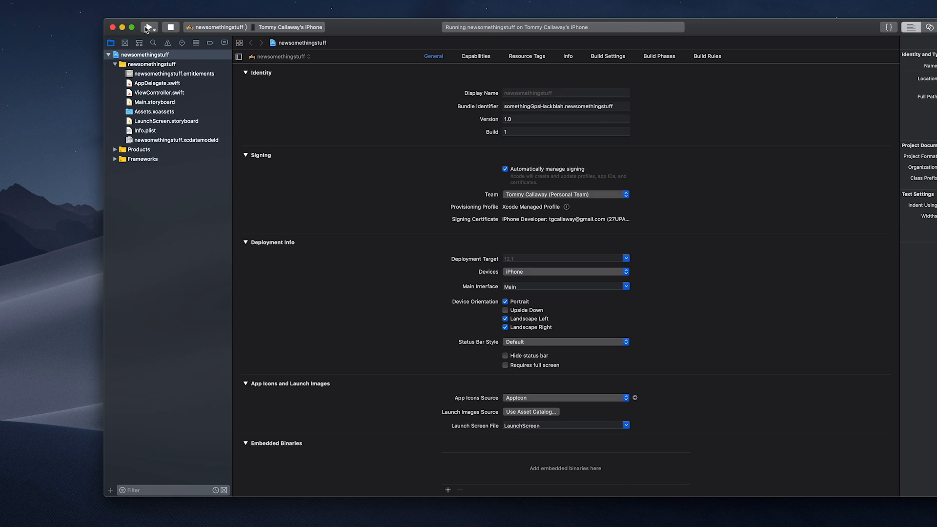
{"action": "left_click", "coordinate": [149, 27]}
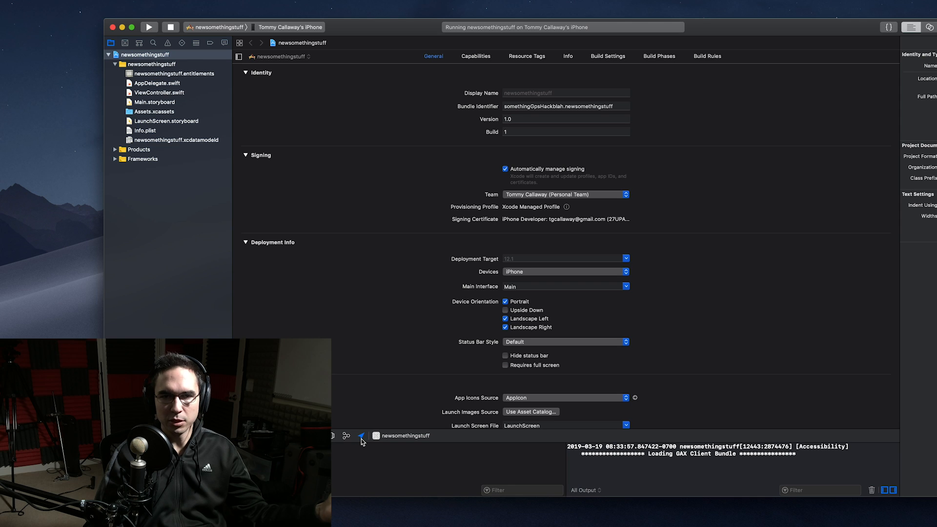
Show the debug bar's simulated location list to pick Mumbai, India
{"action": "left_click", "coordinate": [361, 437]}
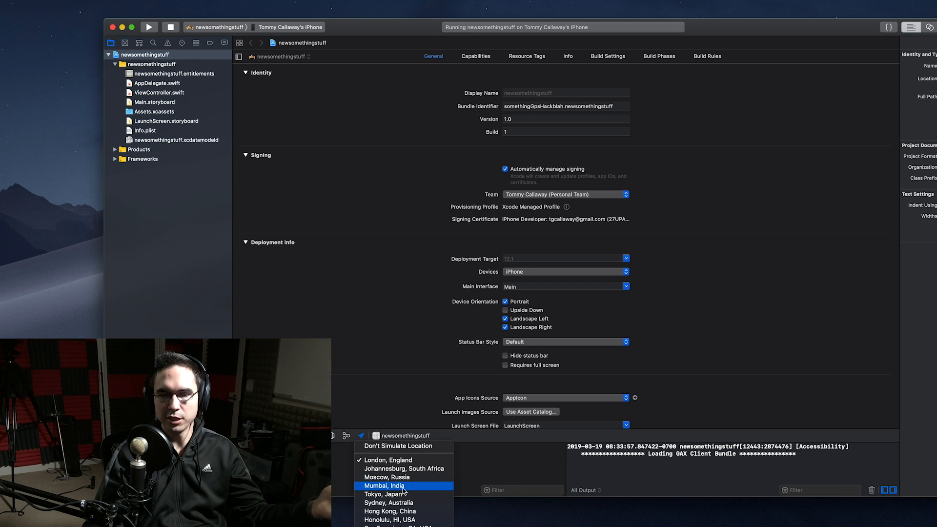
{"action": "mouse_move", "coordinate": [389, 460]}
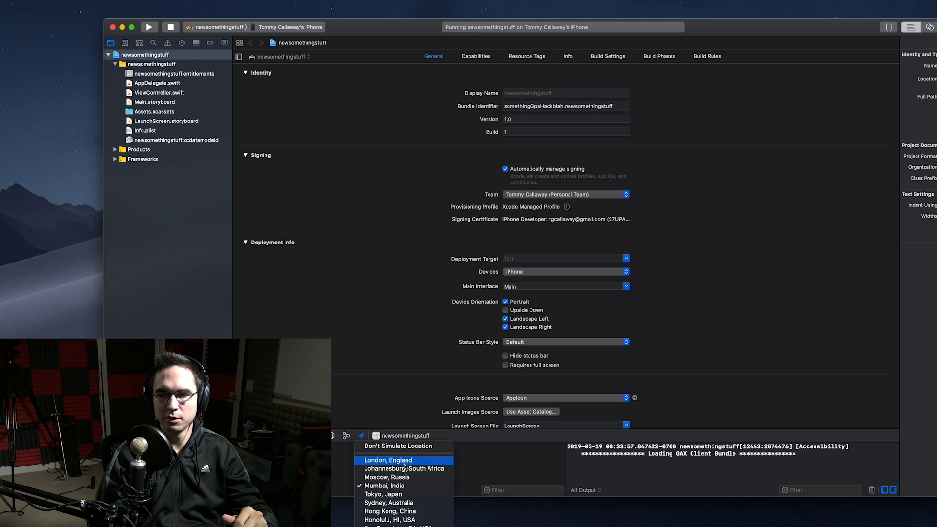